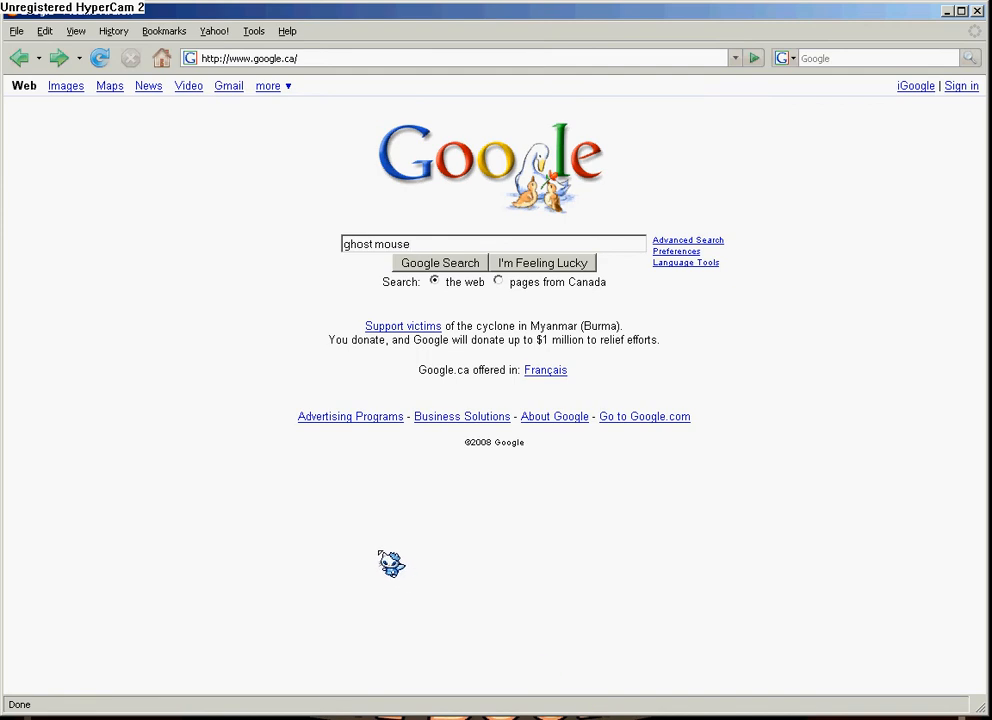
pyautogui.moveTo(440, 278)
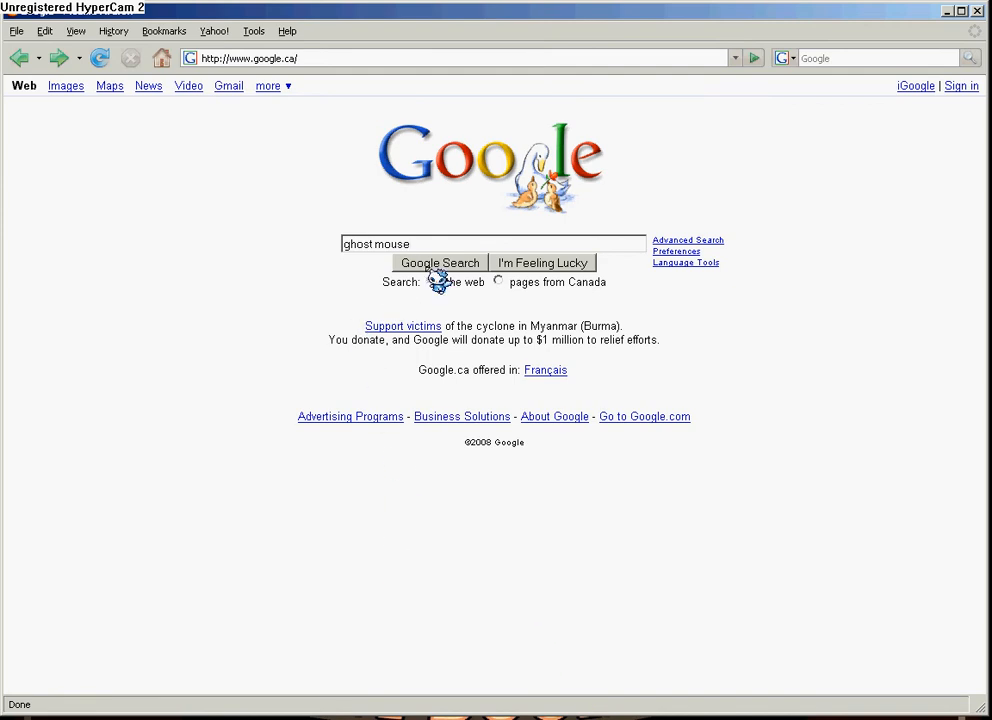
# - Run the Google search for ghostmouse to reach the FreewareWeb Ghost Mouse listing
pyautogui.click(440, 262)
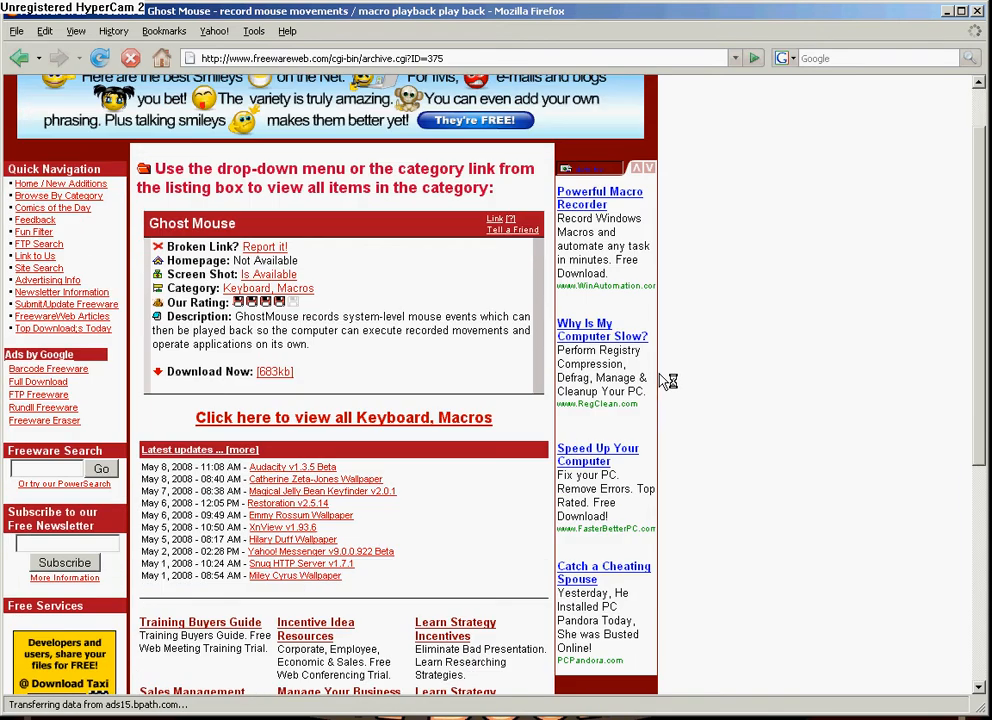
# - Review the Ghost Mouse listing and follow its 683kb download link to the download page
pyautogui.scroll(-3)
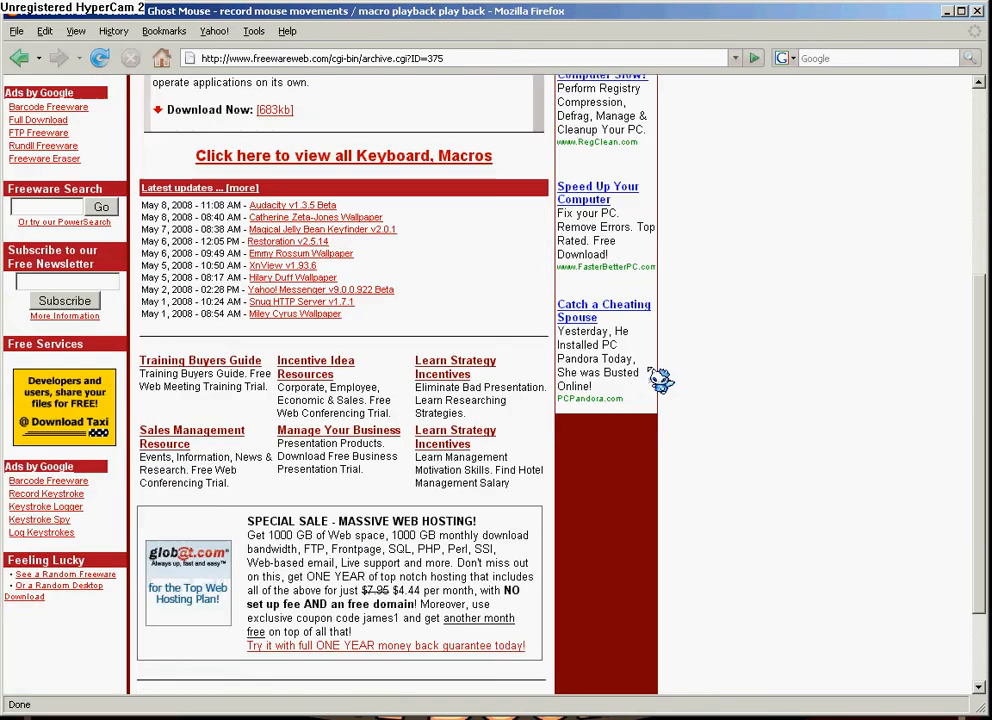
pyautogui.scroll(3)
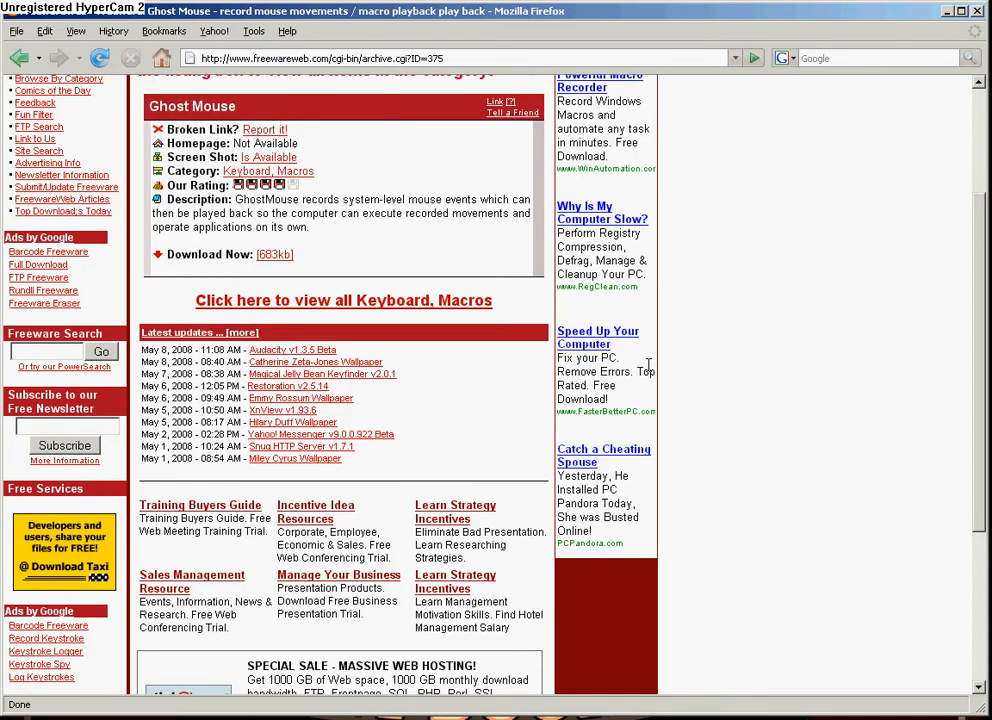
pyautogui.scroll(3)
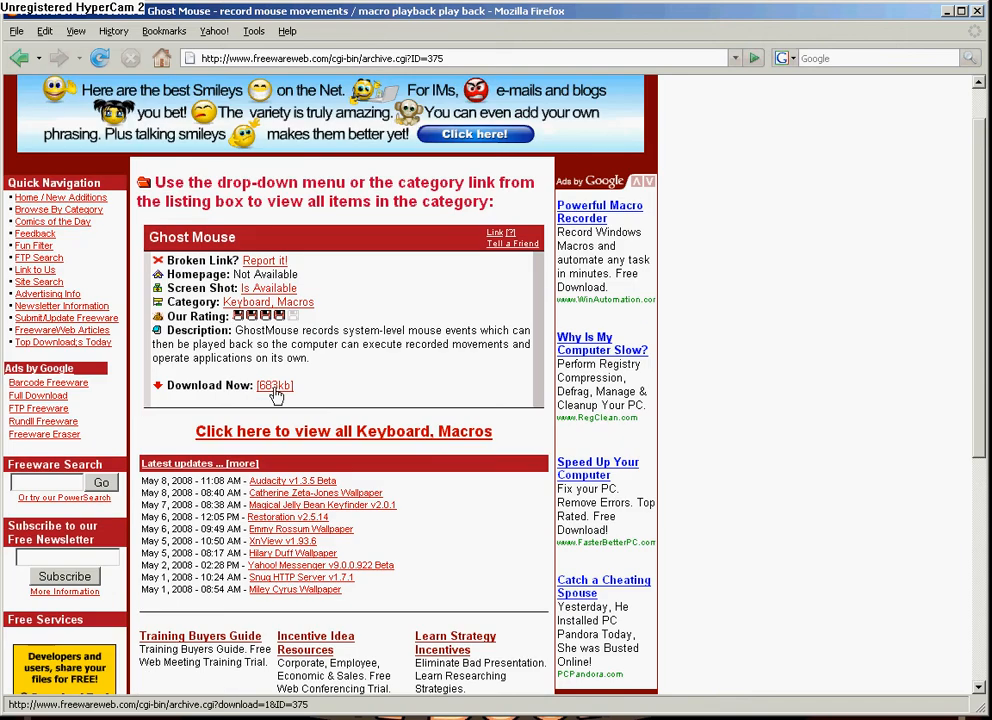
pyautogui.click(276, 384)
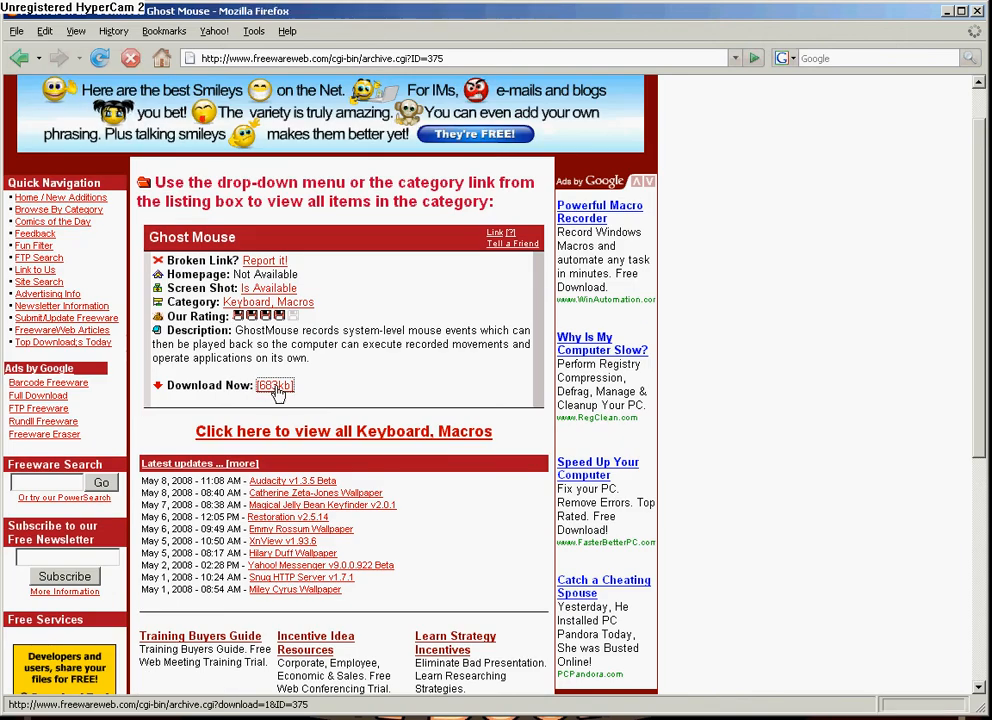
pyautogui.click(274, 384)
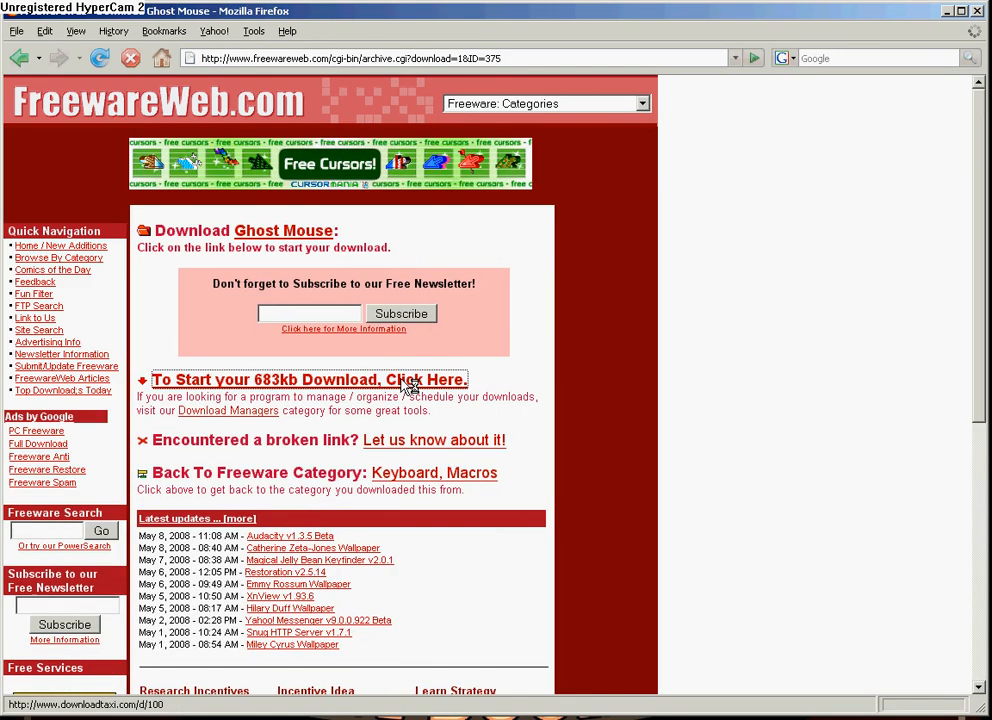
# - Start the 683kb download and begin transferring gmouse20.zip from Download Taxi
pyautogui.click(308, 380)
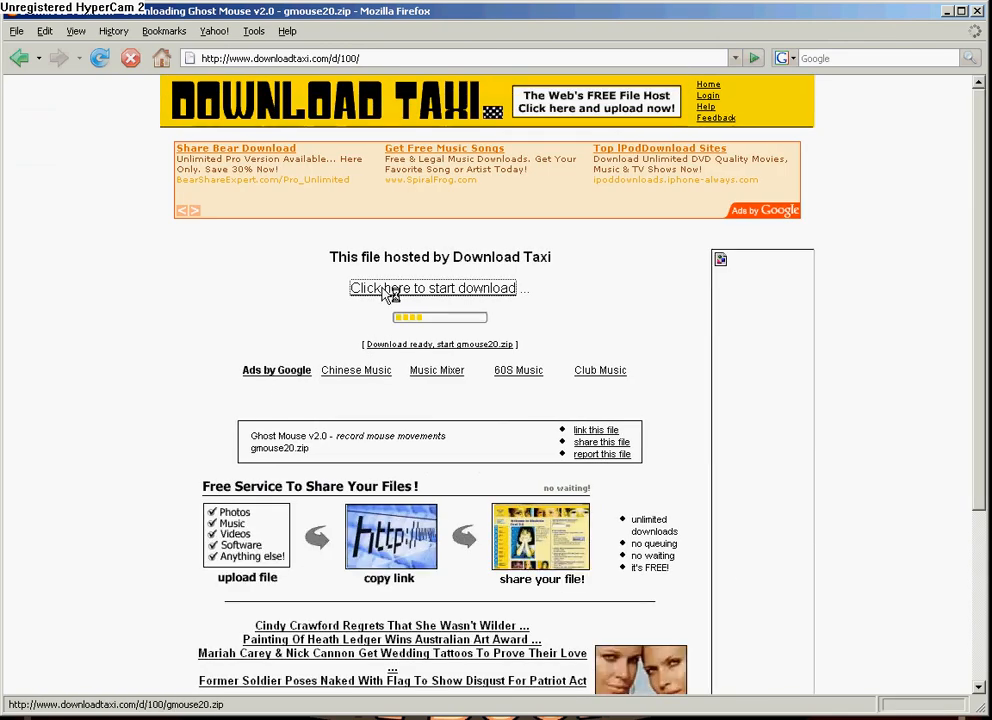
pyautogui.click(432, 288)
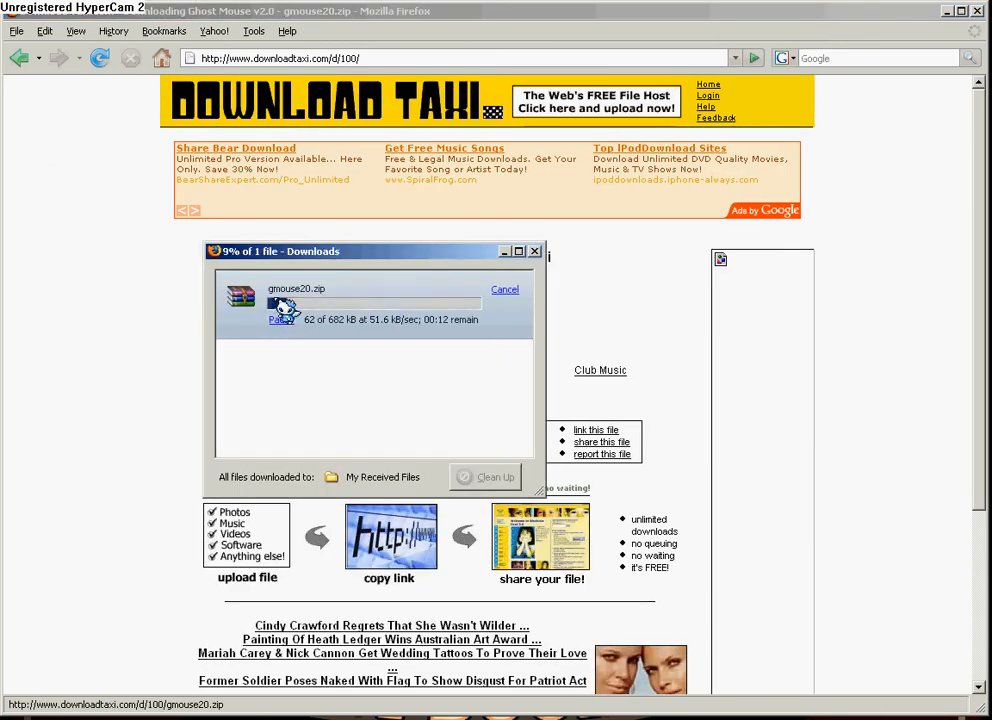